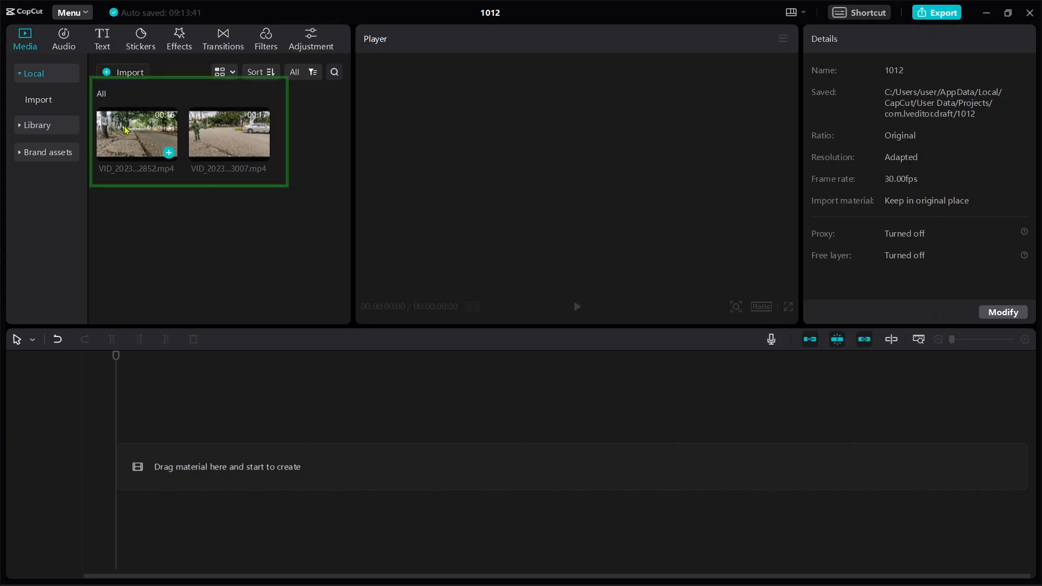
{"action": "mouse_move", "coordinate": [129, 141]}
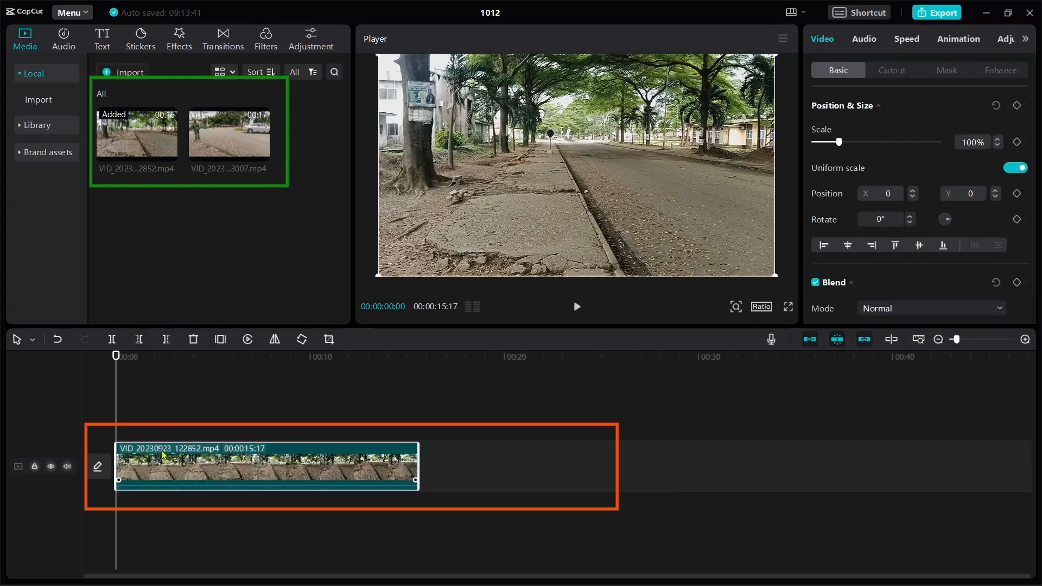
{"action": "mouse_move", "coordinate": [159, 245]}
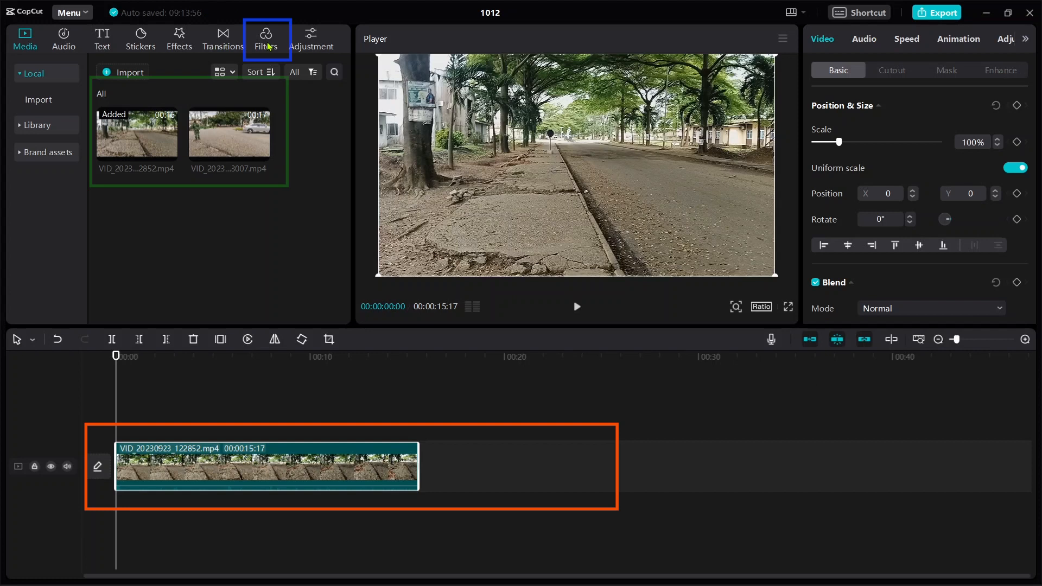
- Pick the Urbanoid filter from the Life category of the filter library
{"action": "left_click", "coordinate": [266, 38]}
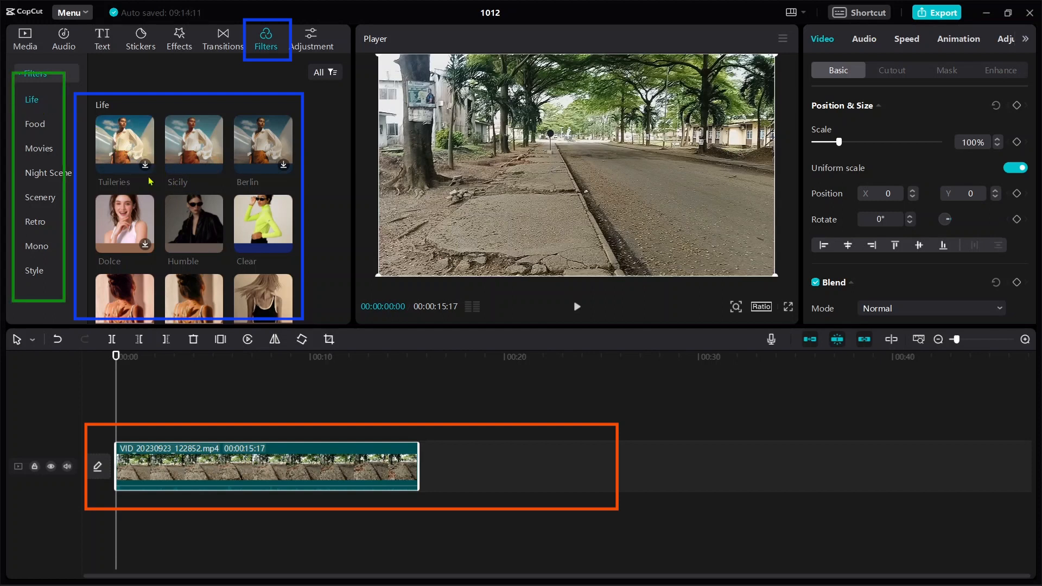
{"action": "mouse_move", "coordinate": [59, 156]}
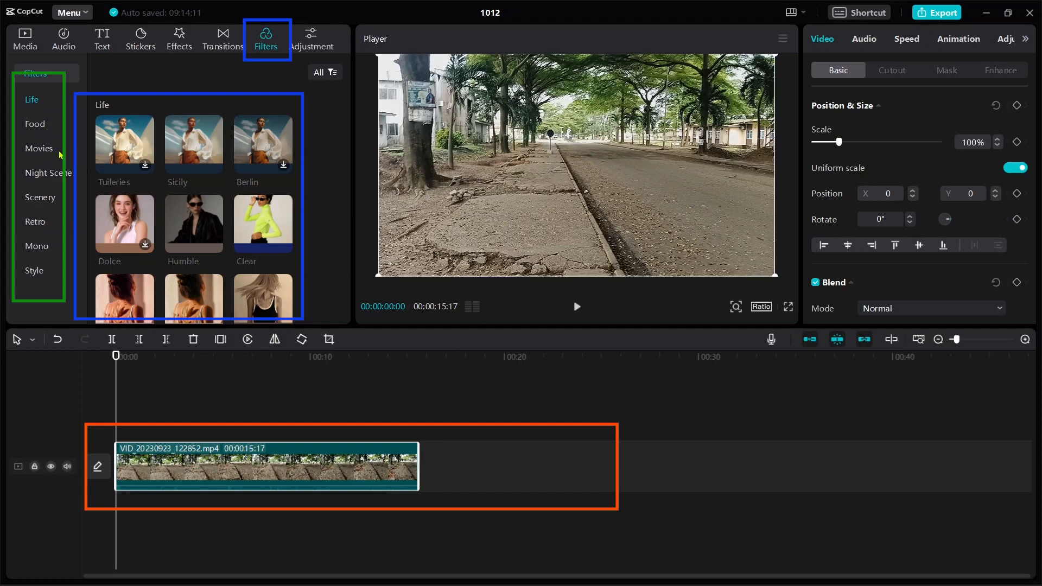
{"action": "scroll", "scroll_direction": "down", "scroll_amount": 3}
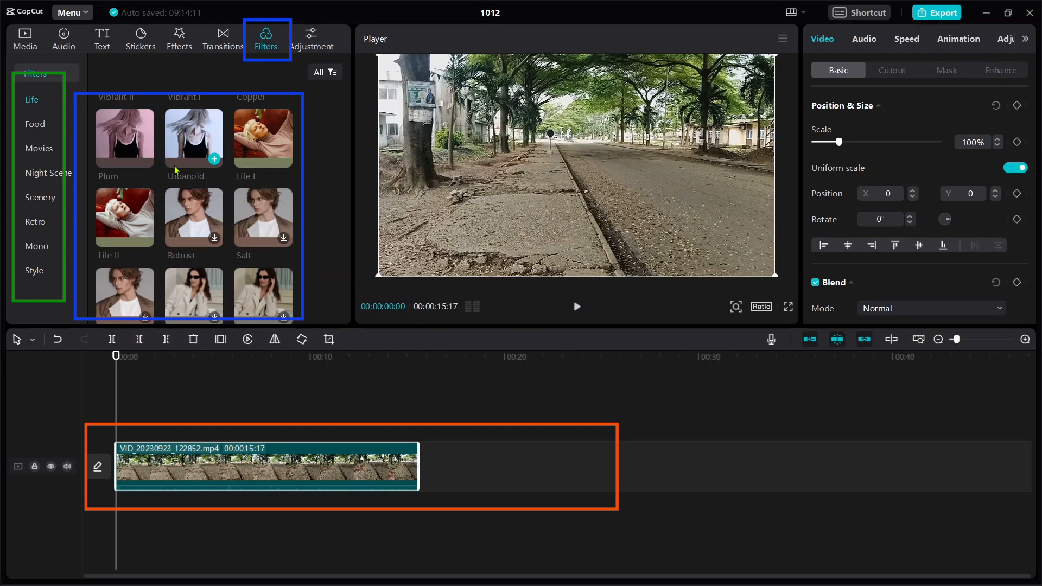
{"action": "left_click", "coordinate": [31, 100]}
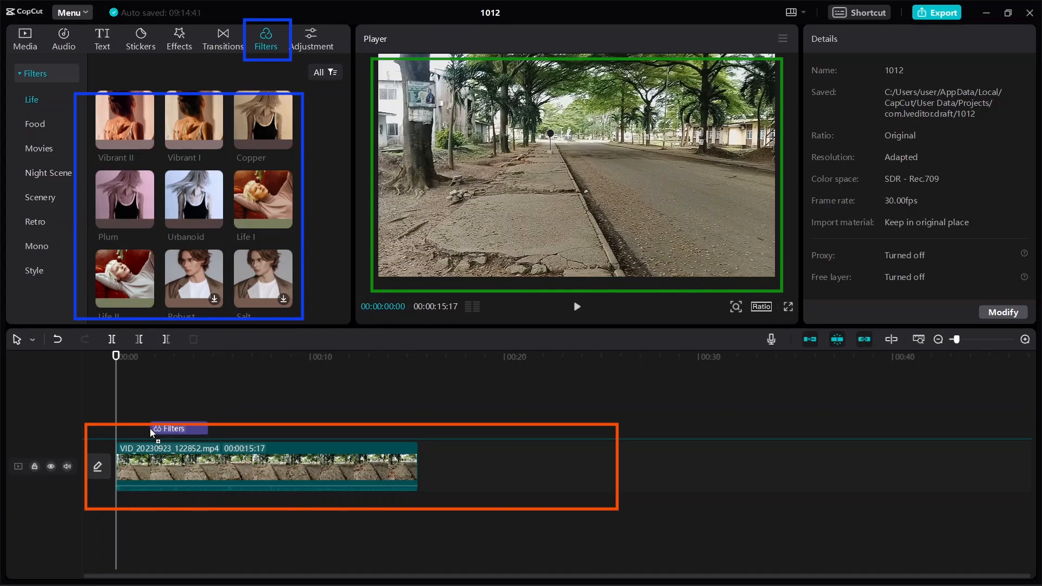
- Place Urbanoid above the clip and set its strength to 51, 86, then back to 100
{"action": "left_click", "coordinate": [193, 194]}
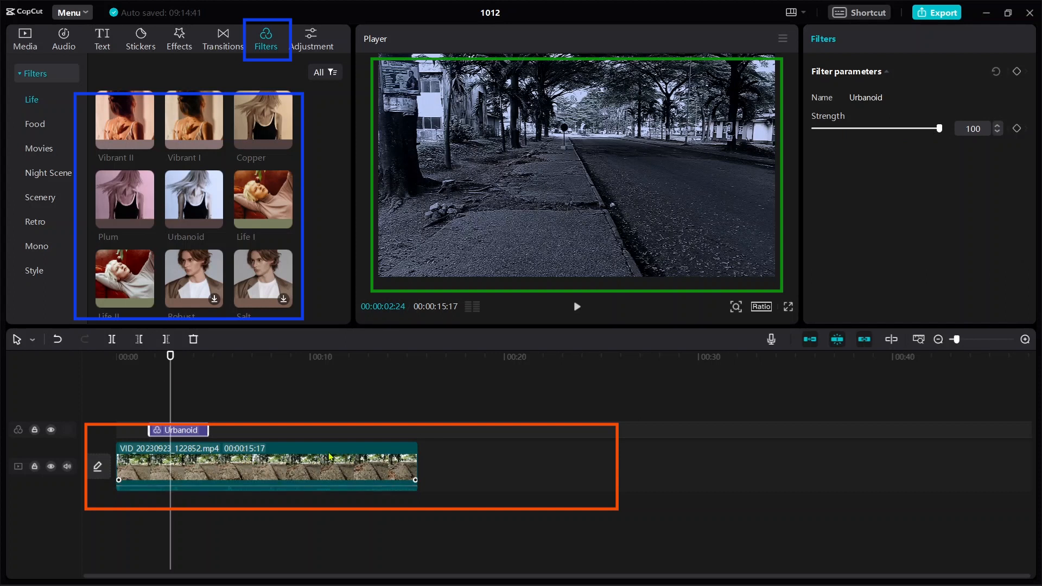
{"action": "mouse_move", "coordinate": [858, 88]}
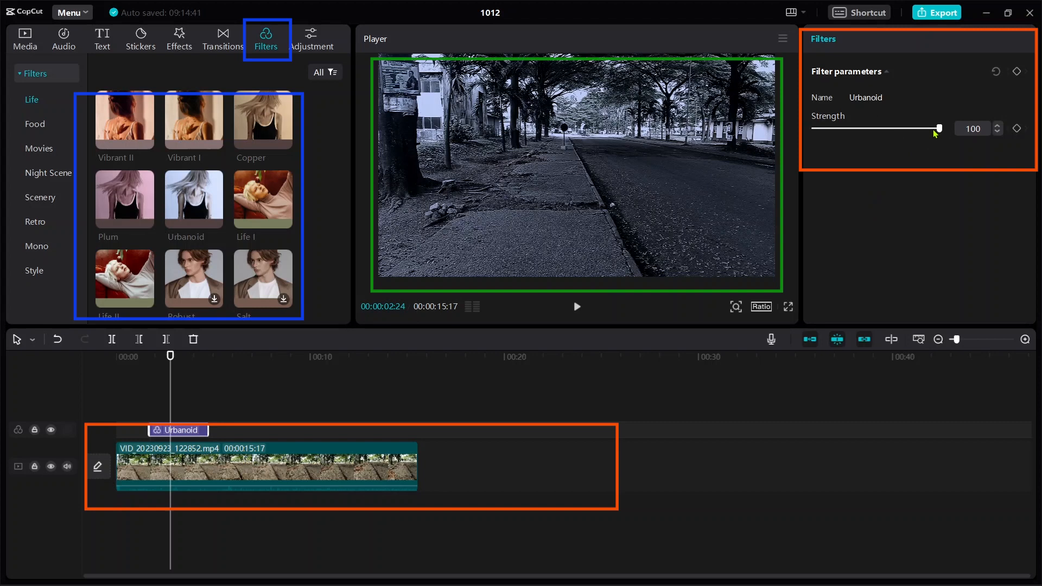
{"action": "left_click_drag", "start_coordinate": [937, 128], "coordinate": [872, 128]}
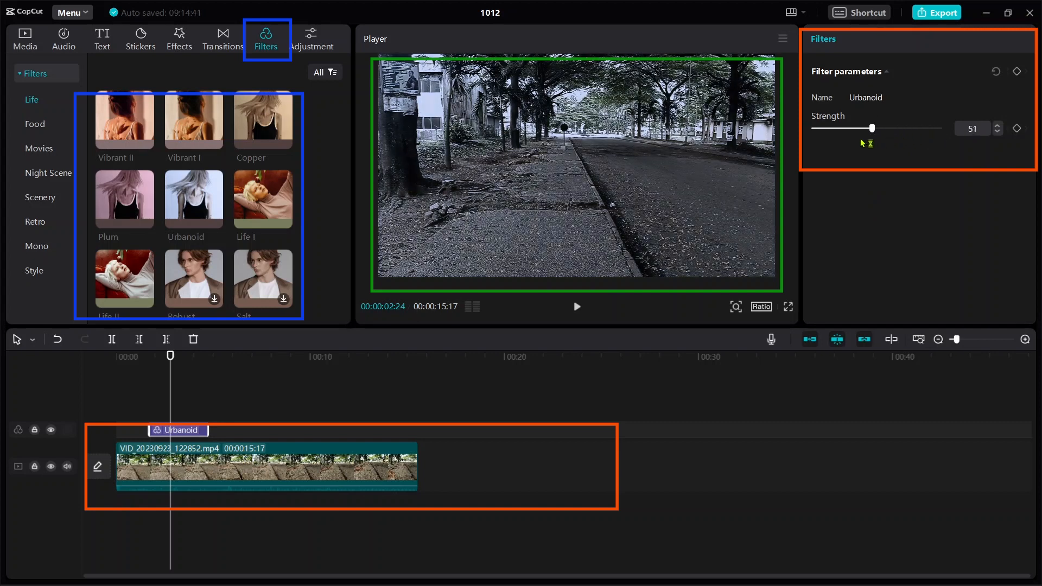
{"action": "left_click_drag", "start_coordinate": [871, 128], "coordinate": [910, 128]}
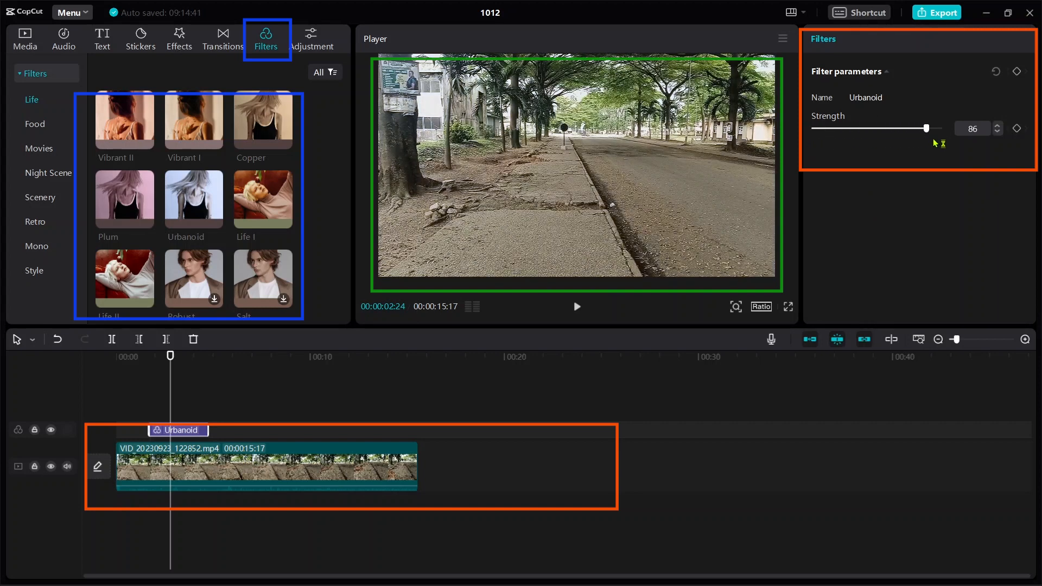
{"action": "left_click_drag", "start_coordinate": [910, 128], "coordinate": [939, 128]}
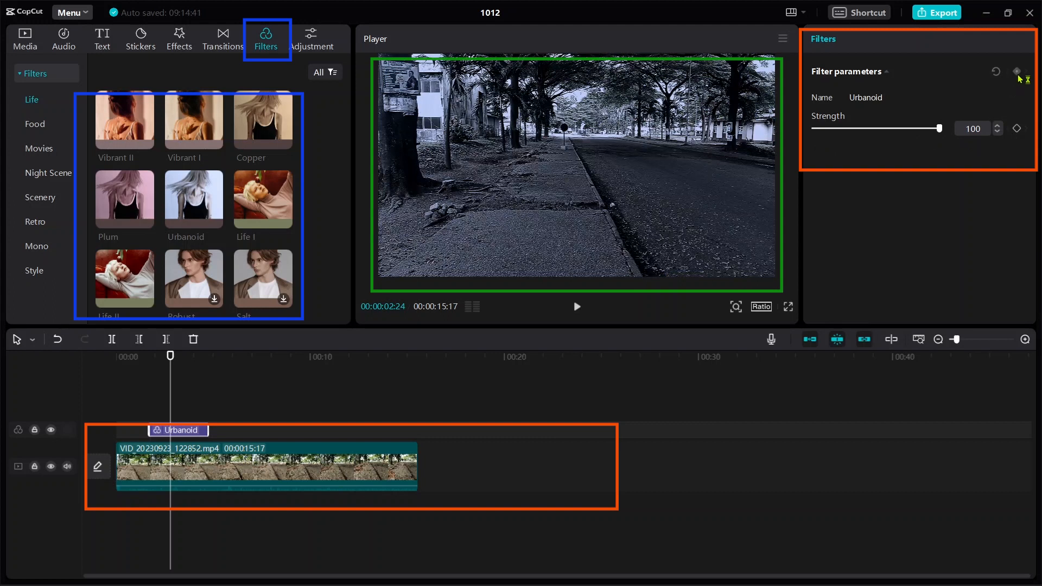
{"action": "mouse_move", "coordinate": [672, 286]}
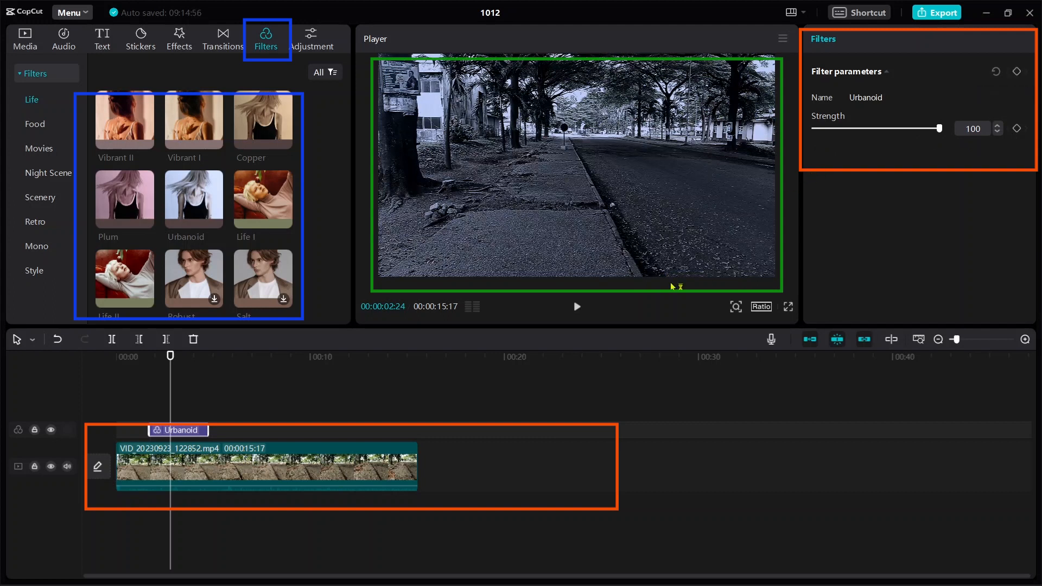
{"action": "mouse_move", "coordinate": [157, 437]}
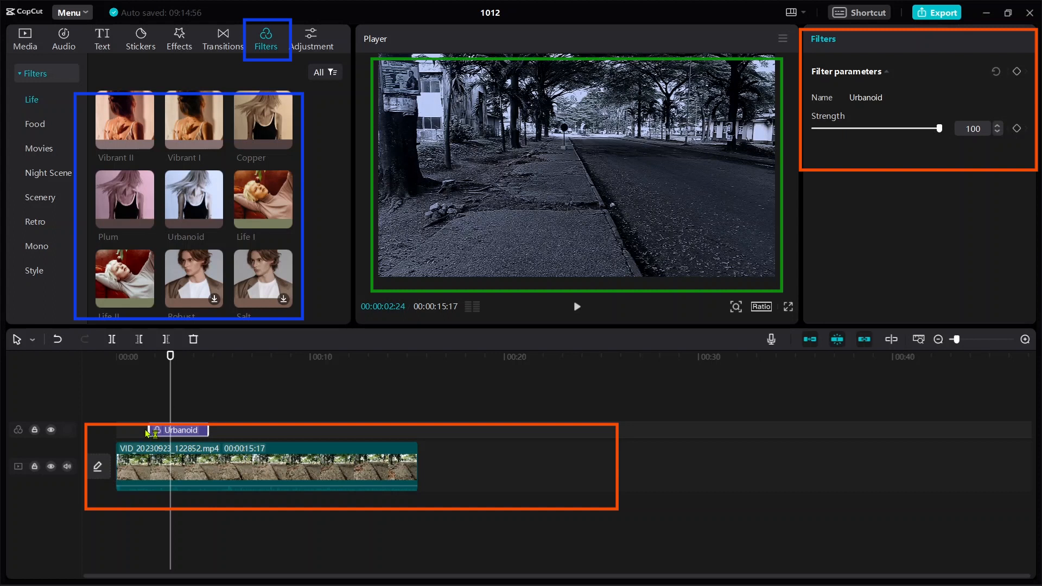
{"action": "mouse_move", "coordinate": [268, 399]}
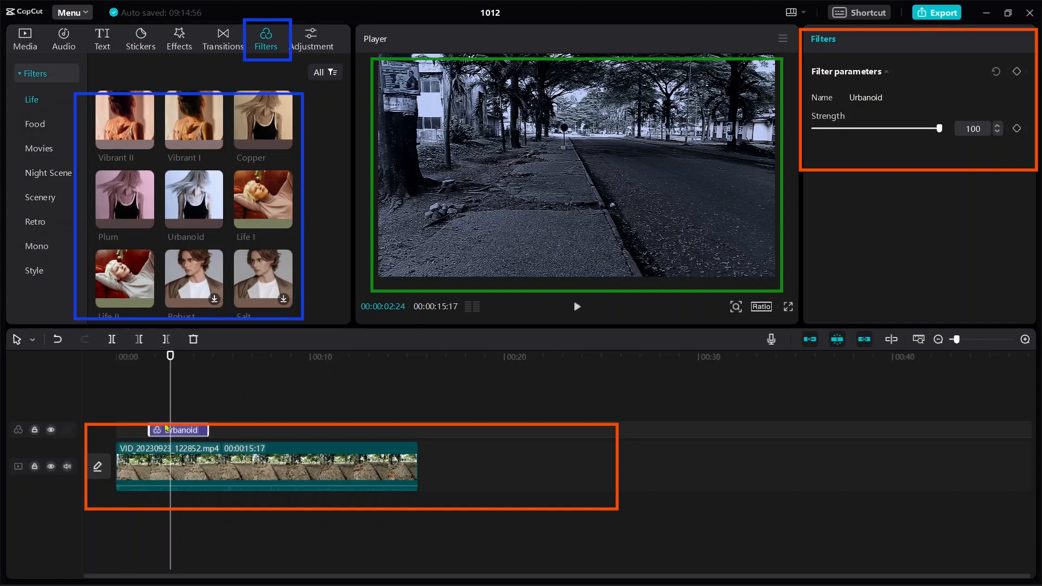
- With the playhead near seven seconds, browse the LUT list under Adjustment for a .cube file
{"action": "left_click", "coordinate": [253, 356]}
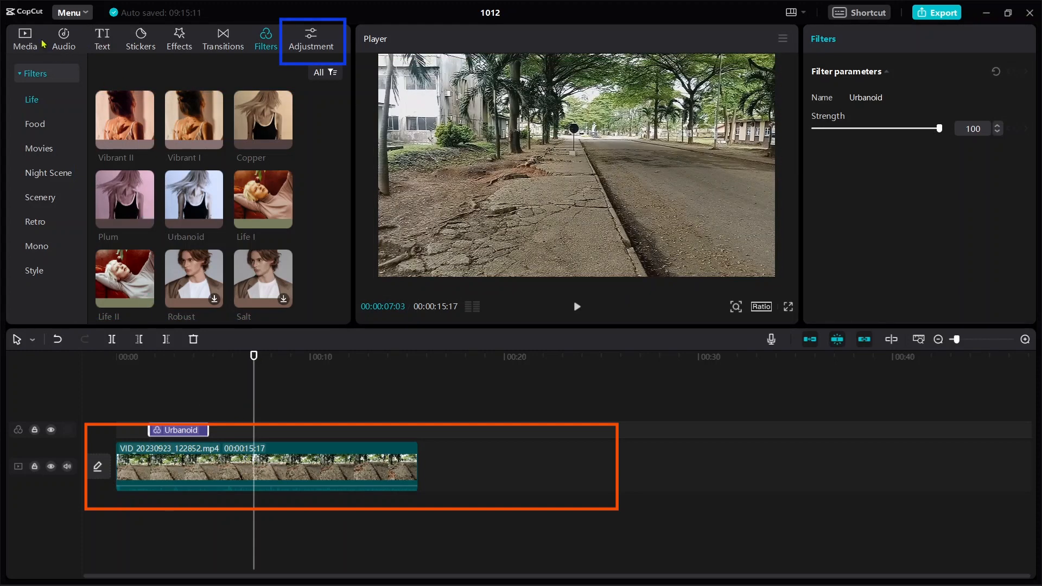
{"action": "left_click", "coordinate": [312, 39]}
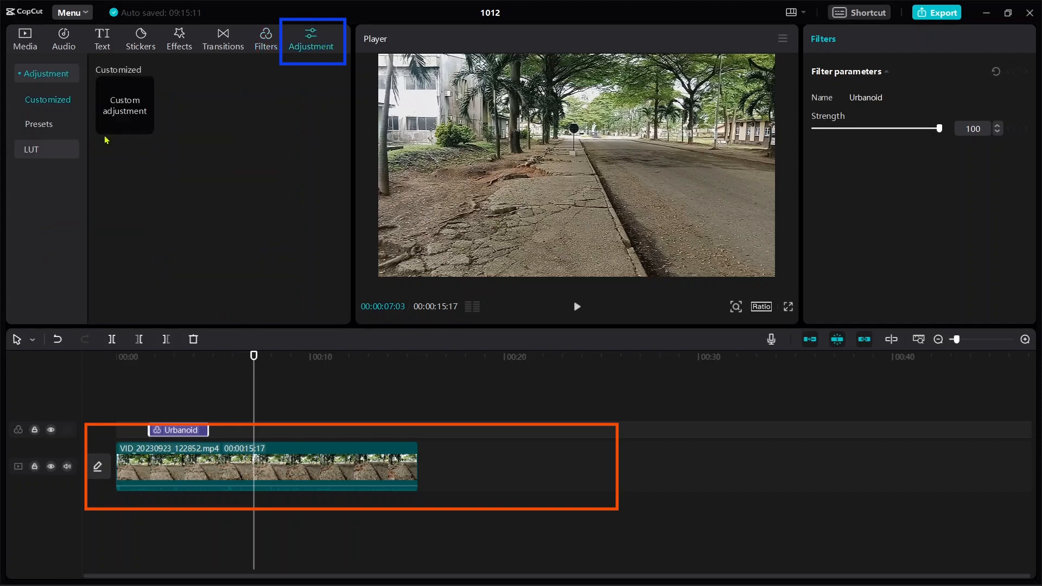
{"action": "left_click", "coordinate": [30, 149]}
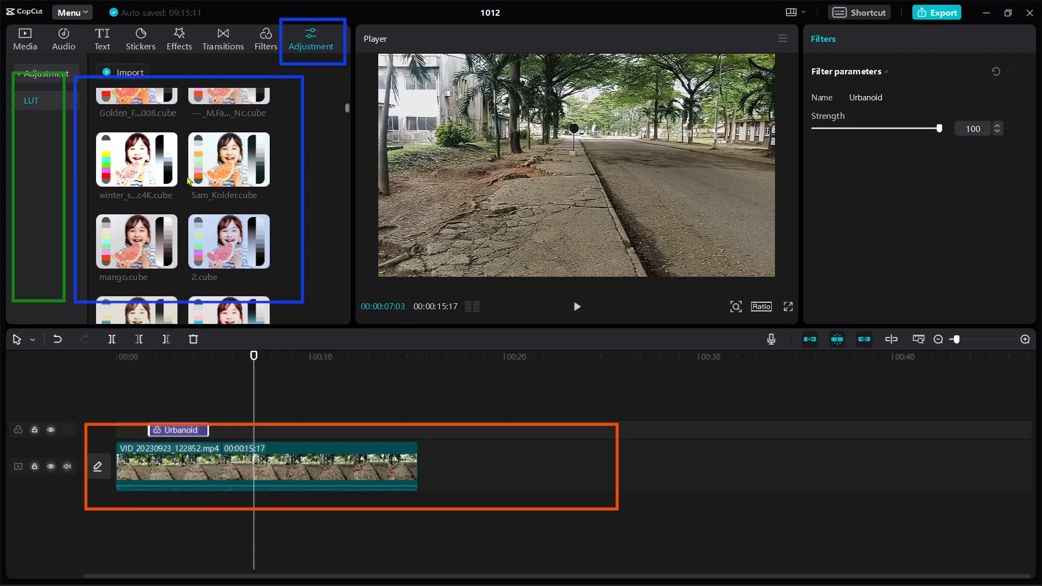
{"action": "scroll", "scroll_direction": "down", "scroll_amount": 3}
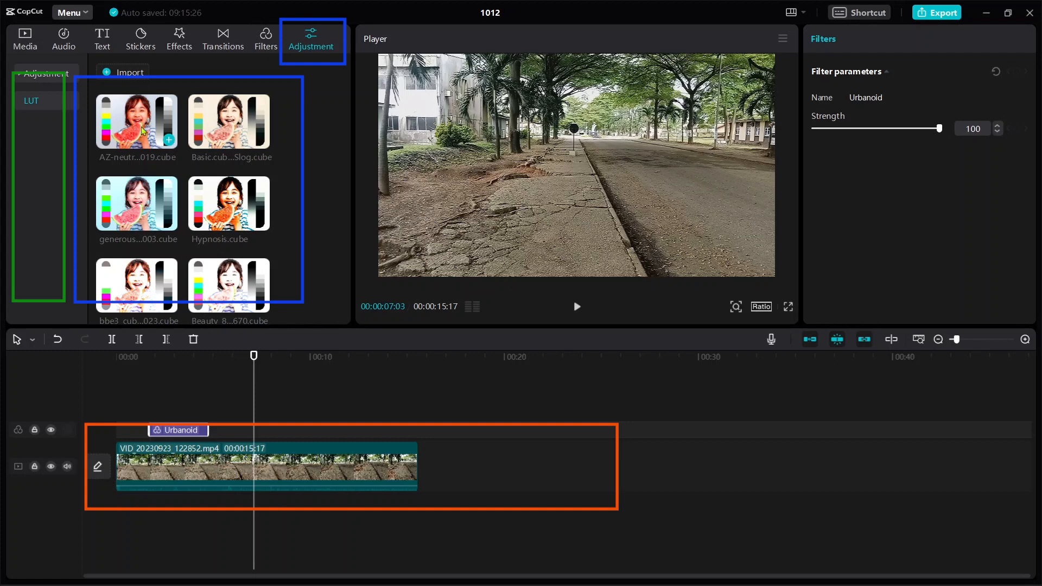
{"action": "scroll", "scroll_direction": "down", "scroll_amount": 3}
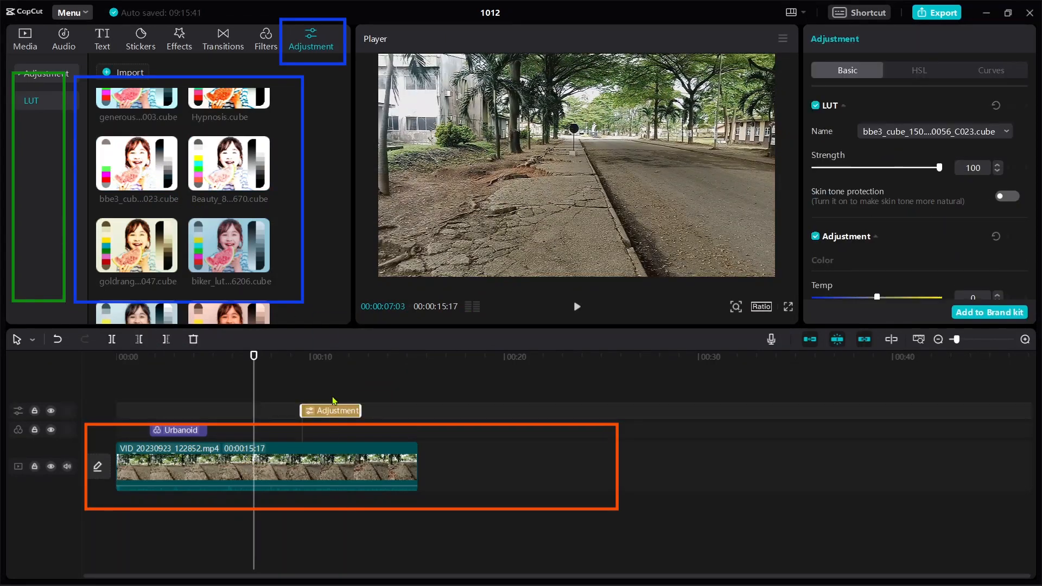
{"action": "left_click", "coordinate": [324, 357]}
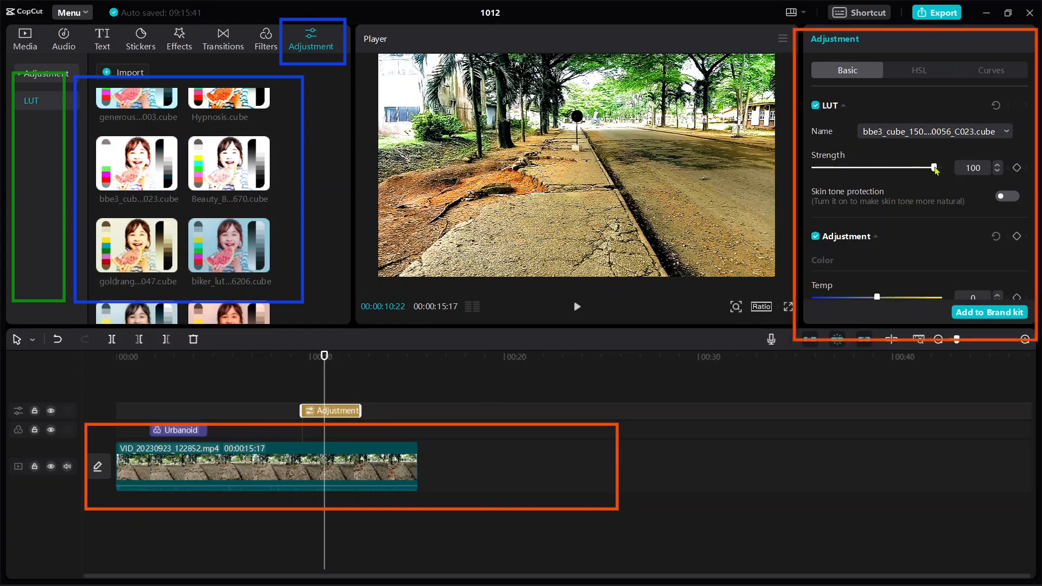
{"action": "left_click_drag", "start_coordinate": [933, 168], "coordinate": [829, 167]}
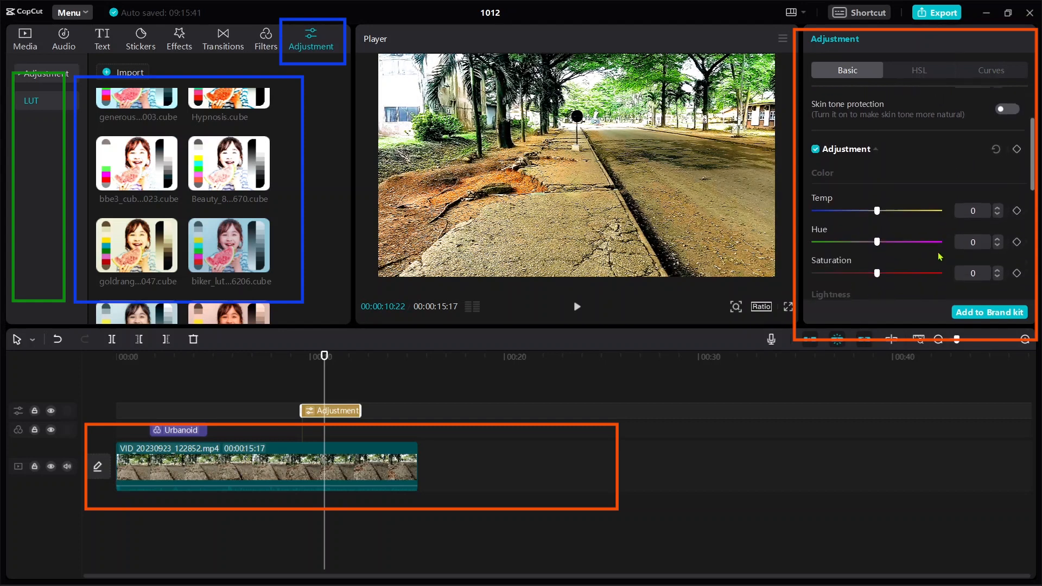
{"action": "left_click_drag", "start_coordinate": [876, 210], "coordinate": [849, 200]}
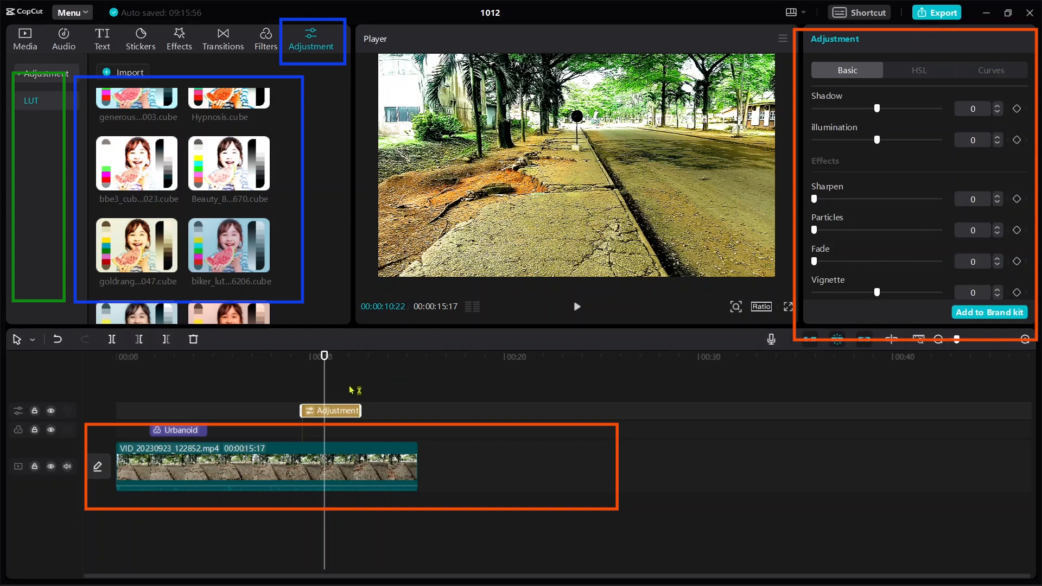
- Warm the adjustment layer to Temp 10 and stretch its right edge to the clip's end
{"action": "left_click", "coordinate": [177, 430]}
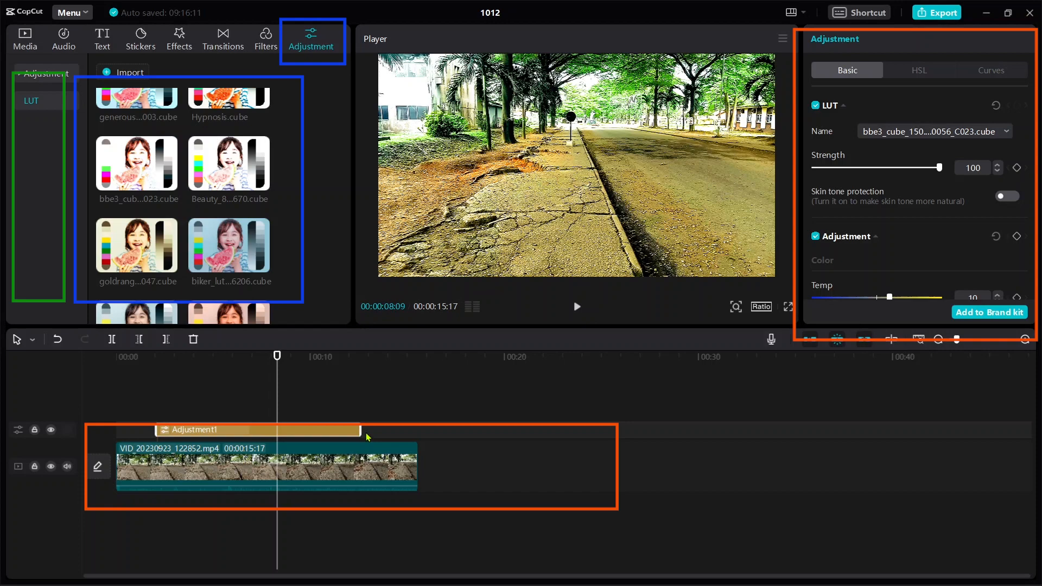
{"action": "left_click_drag", "start_coordinate": [345, 430], "coordinate": [417, 431]}
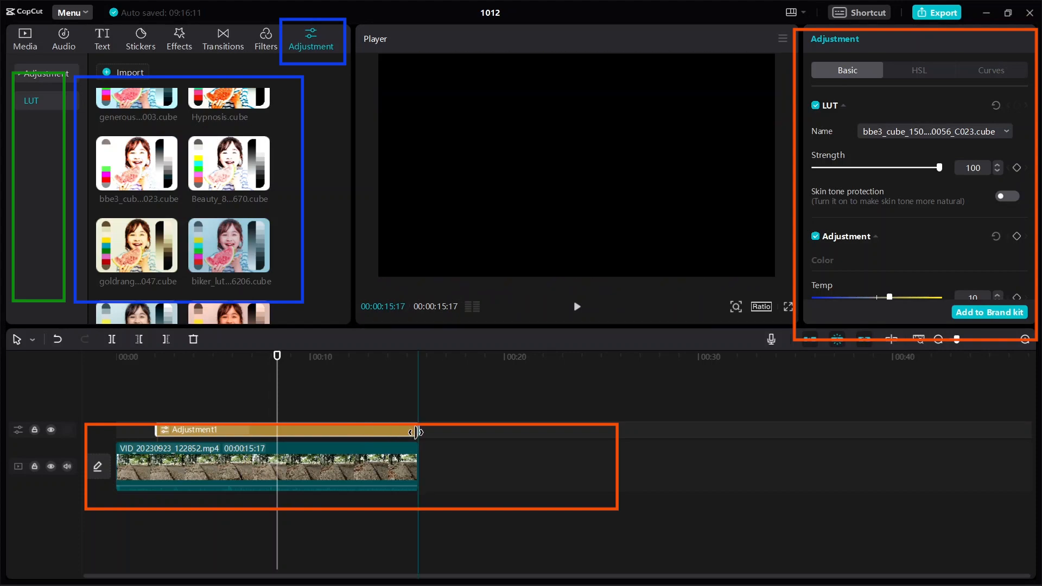